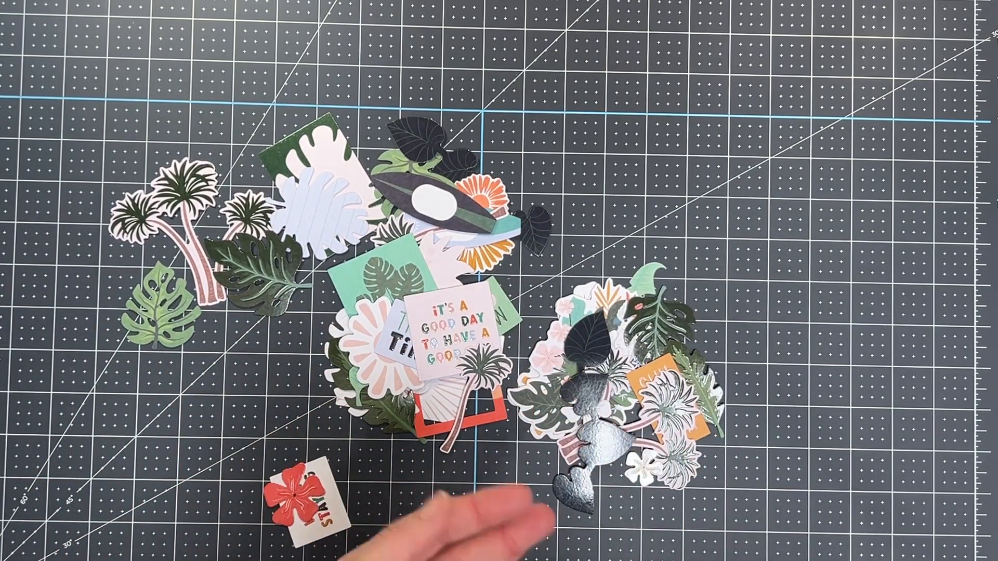
mouse_move(446, 497)
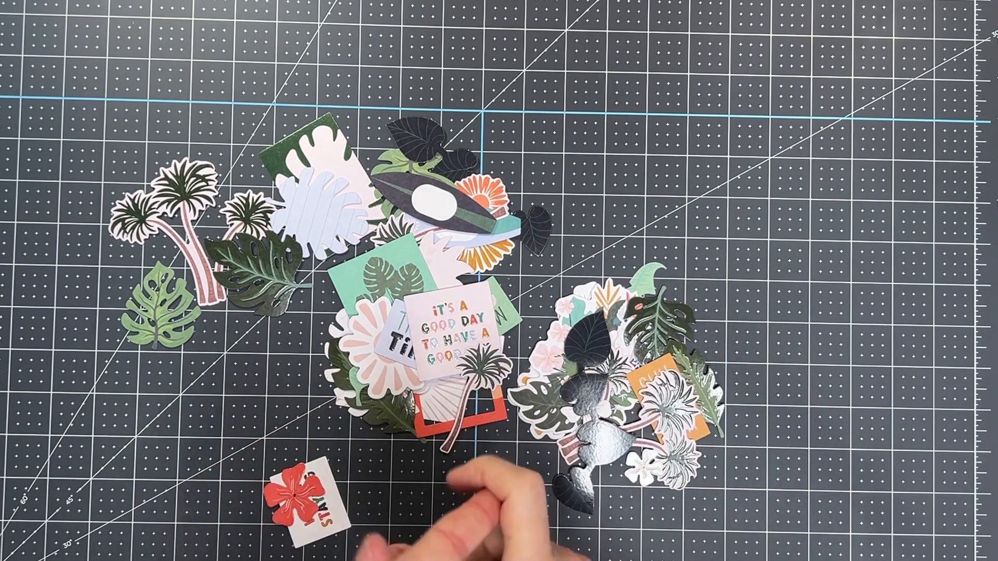